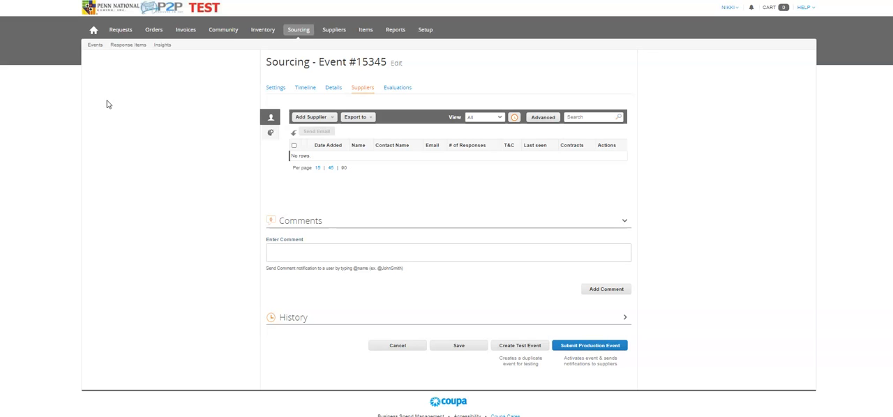
pyautogui.moveTo(318, 95)
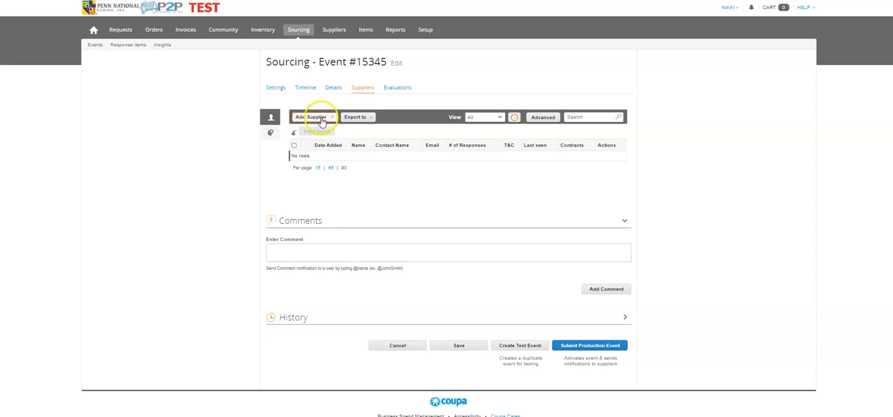
# Step: Show the Add Supplier choices on Event #15345's Suppliers tab
pyautogui.click(311, 117)
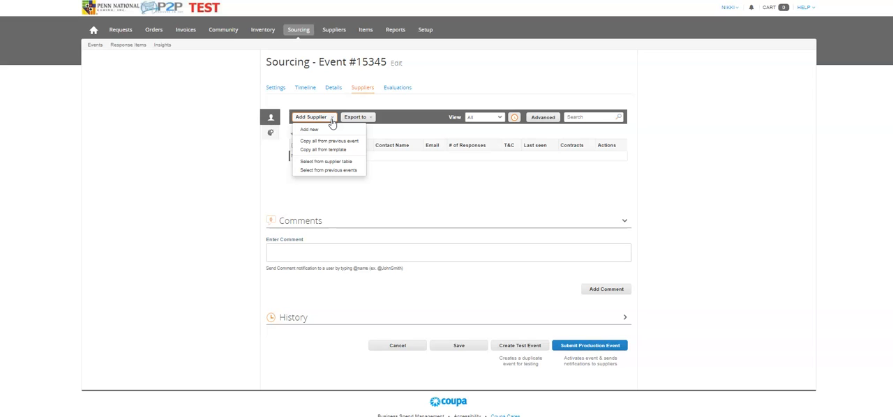
pyautogui.moveTo(323, 175)
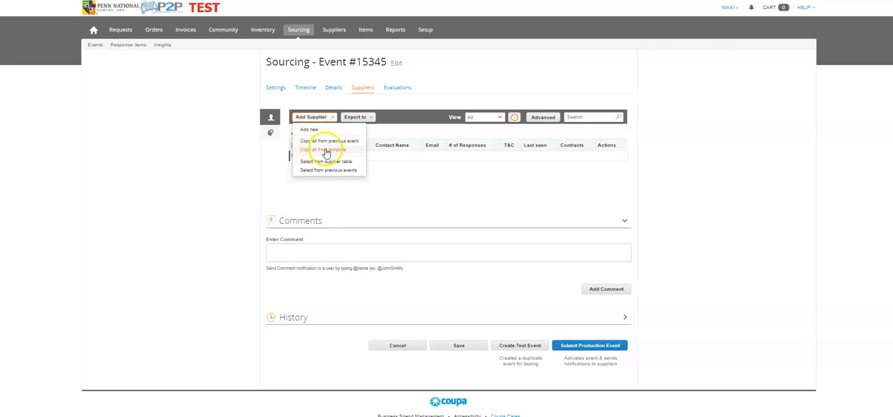
# Step: Choose 'Copy all from template' and select the PNG template Event #40048
pyautogui.click(321, 149)
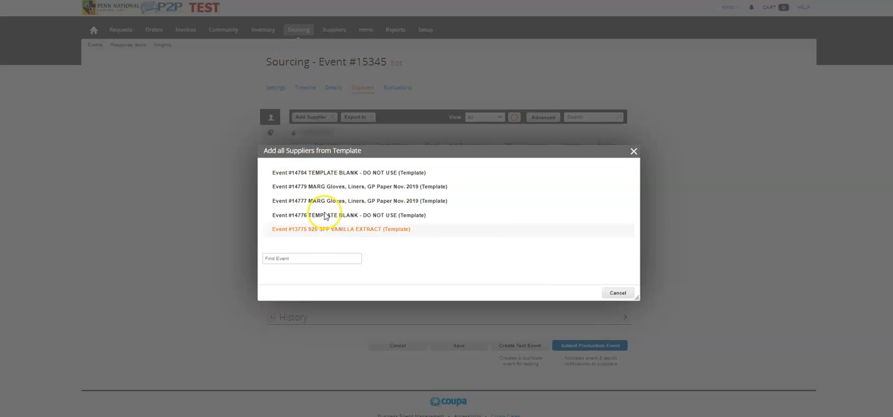
pyautogui.moveTo(310, 228)
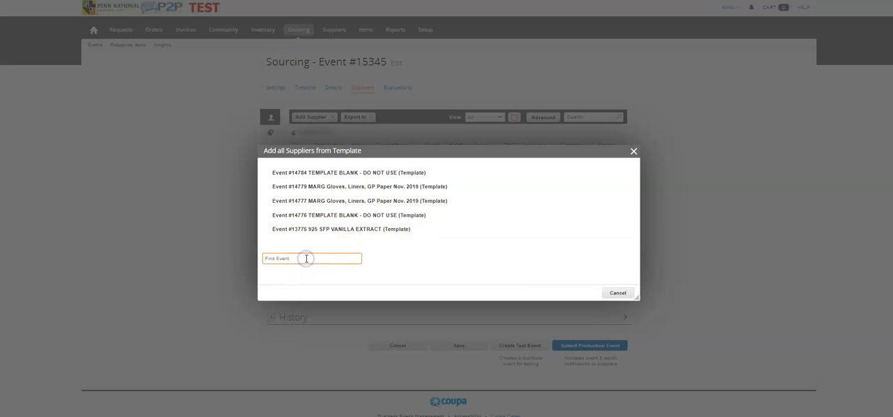
pyautogui.write('PNG')
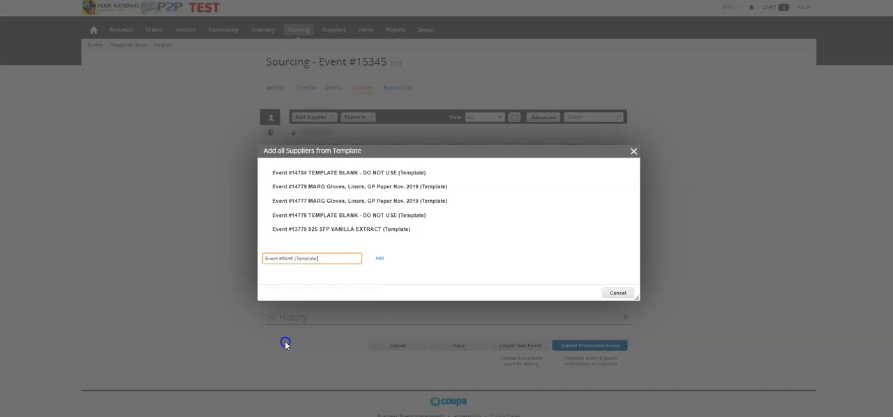
pyautogui.click(379, 258)
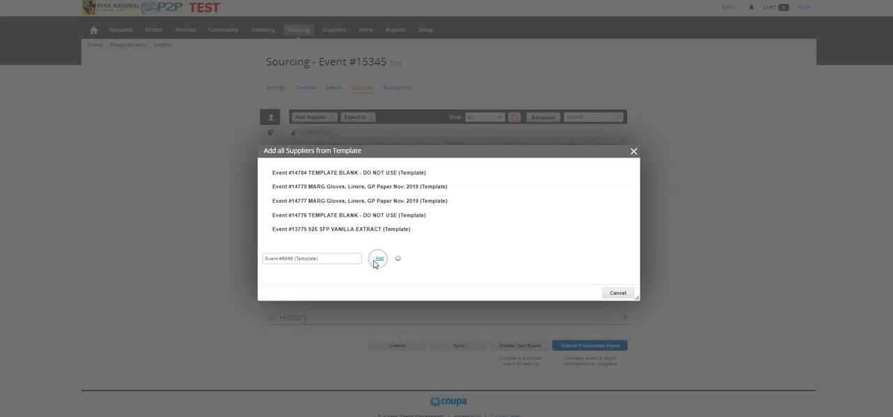
# Step: Copy NORTH AMERICAN VIDEO INC from the template, keep it, and save its contact details
pyautogui.click(377, 260)
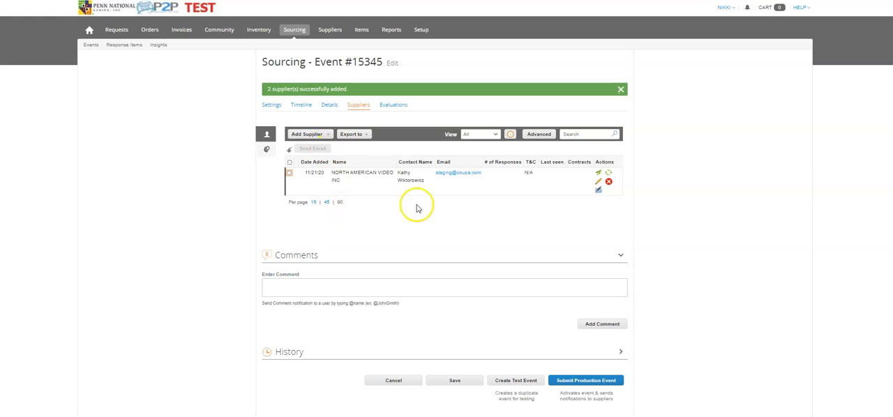
pyautogui.moveTo(617, 210)
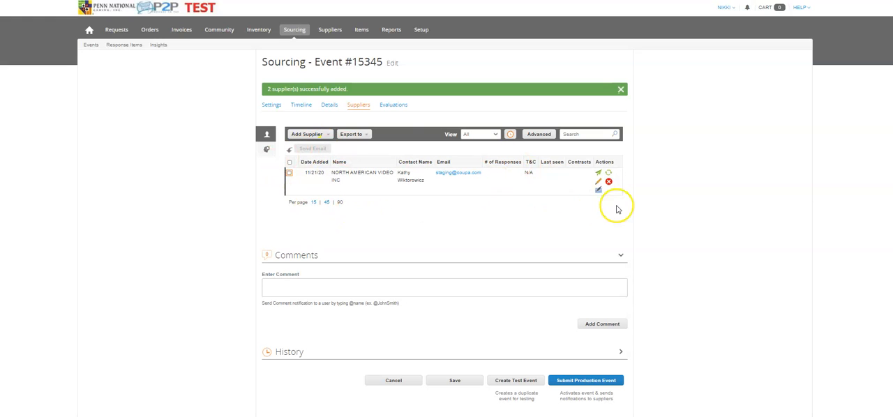
pyautogui.click(608, 182)
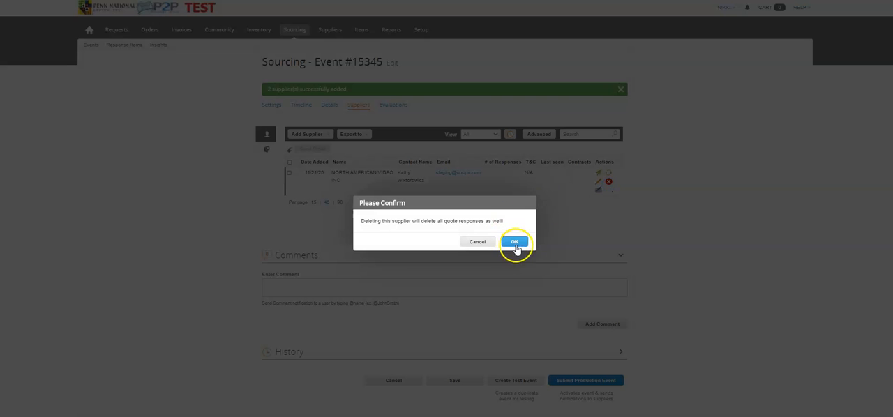
pyautogui.click(513, 242)
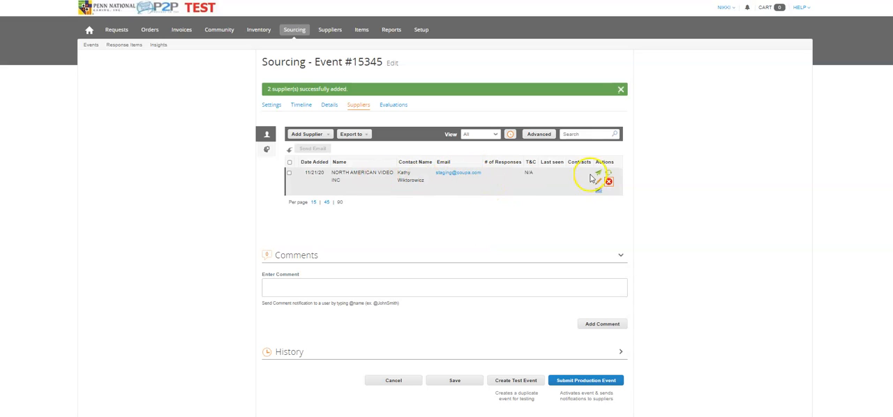
pyautogui.click(599, 175)
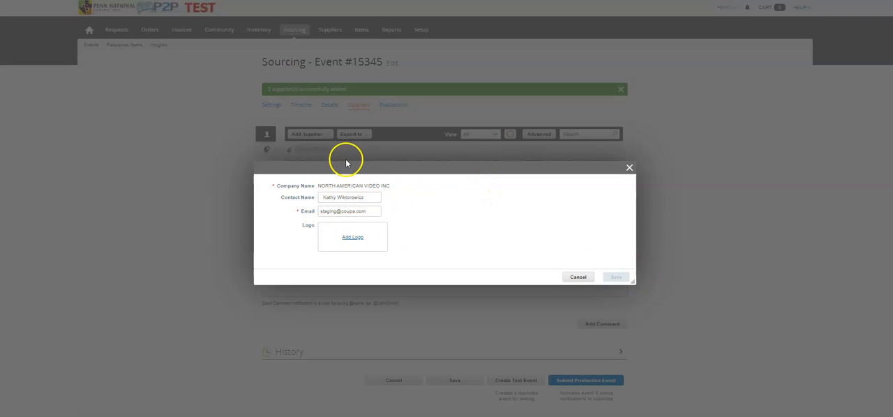
pyautogui.click(615, 276)
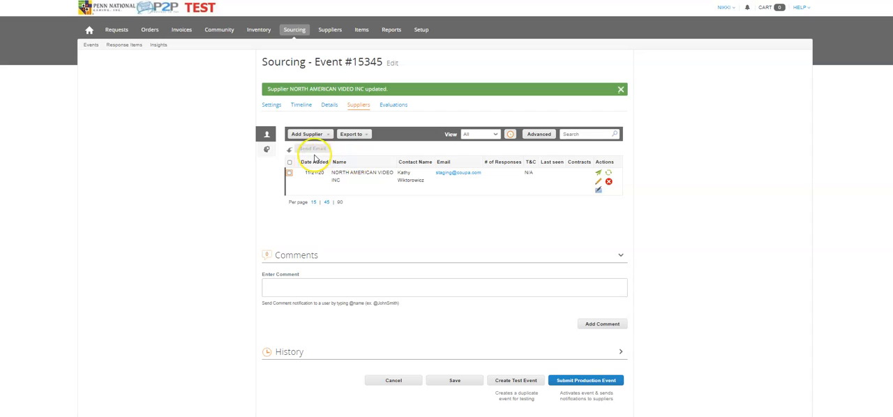
pyautogui.click(308, 134)
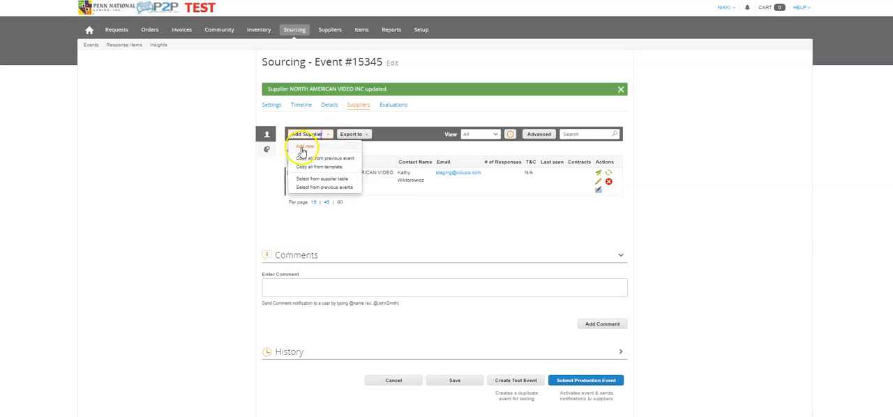
# Step: Add a new supplier by searching 'Max' and choosing Maximum Business Solutions
pyautogui.click(302, 148)
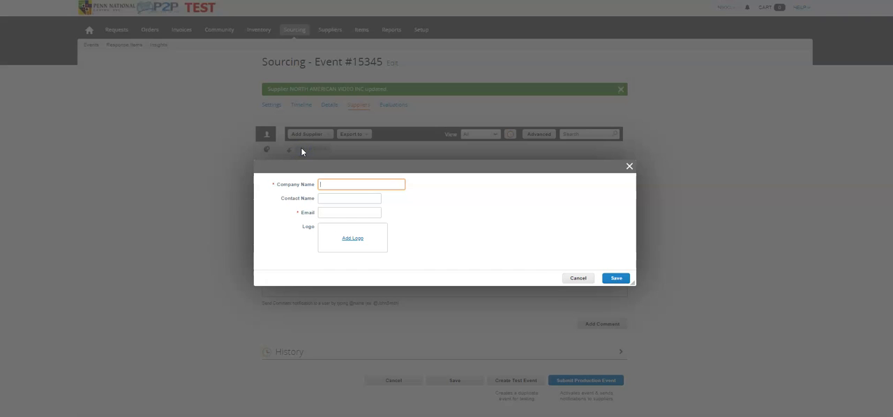
pyautogui.write('Maxi')
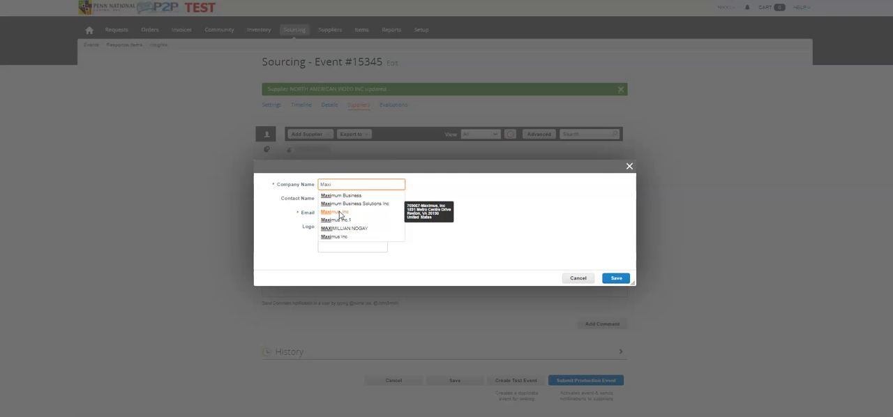
pyautogui.click(341, 195)
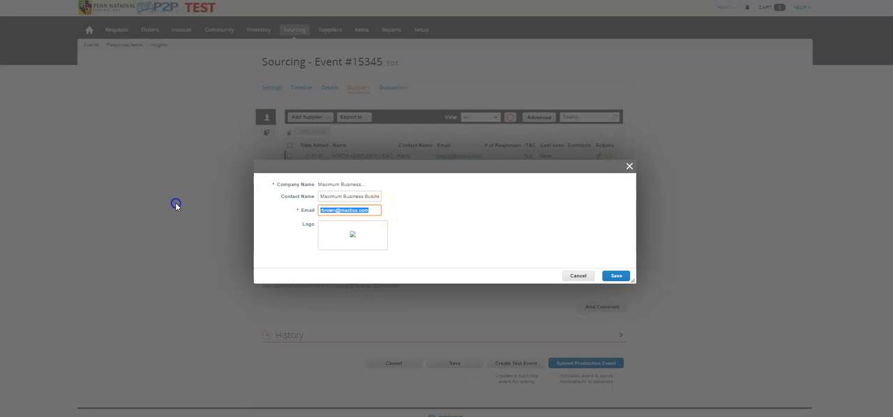
pyautogui.moveTo(313, 219)
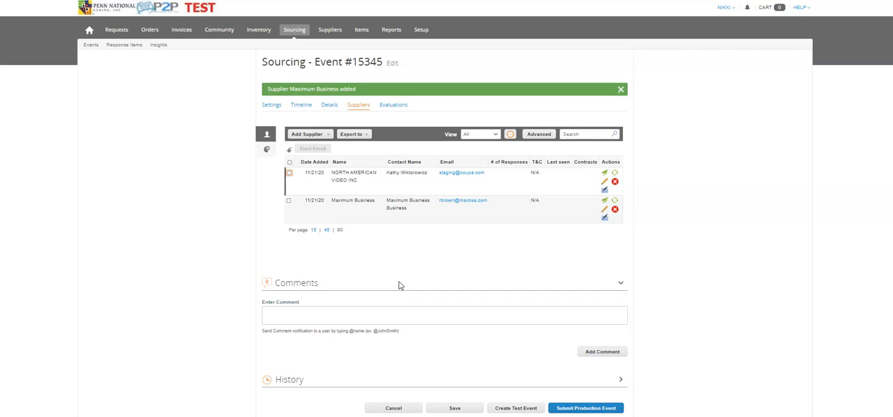
pyautogui.moveTo(396, 286)
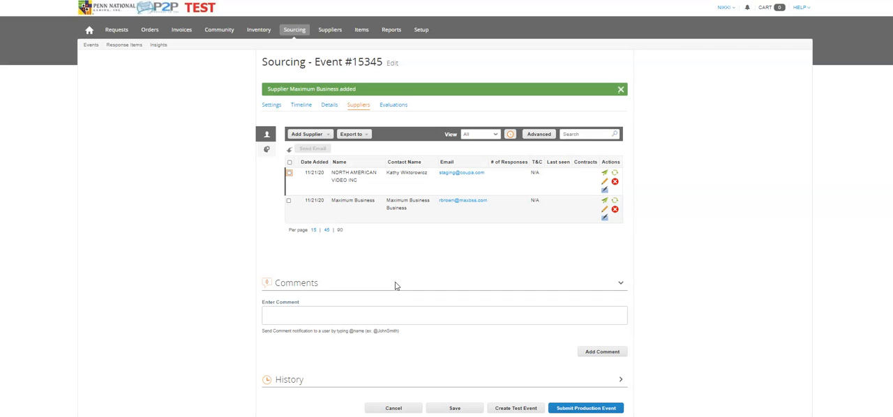
pyautogui.moveTo(394, 272)
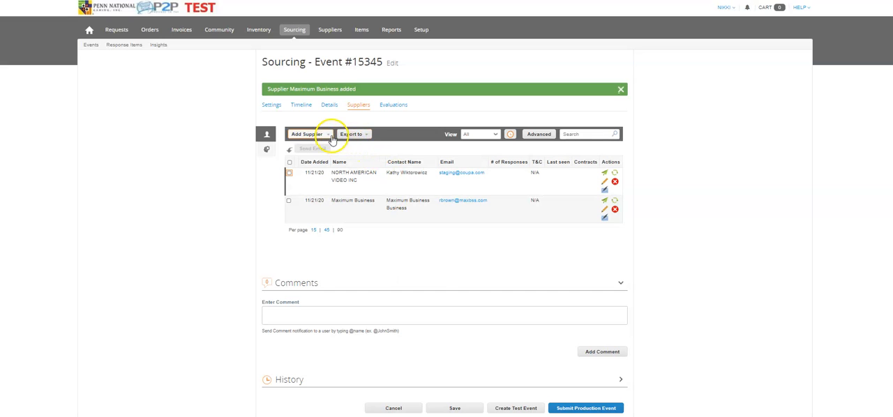
# Step: Add new supplier Nikki Party Favors with contact Nikki and a nikki@ email, and save
pyautogui.click(306, 134)
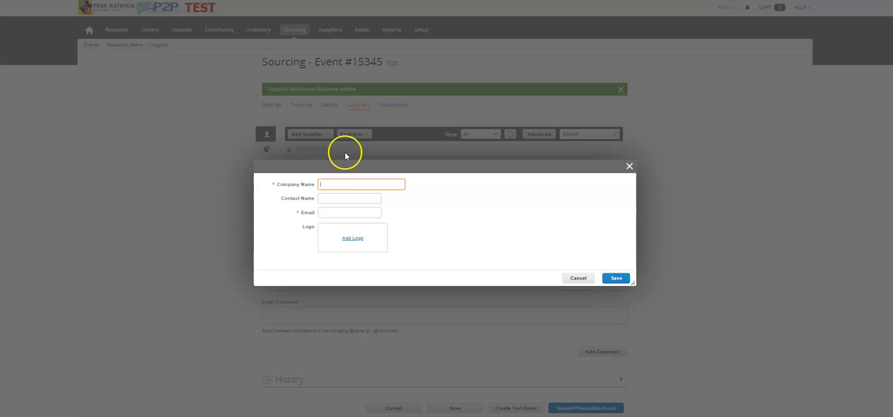
pyautogui.write('Nikki')
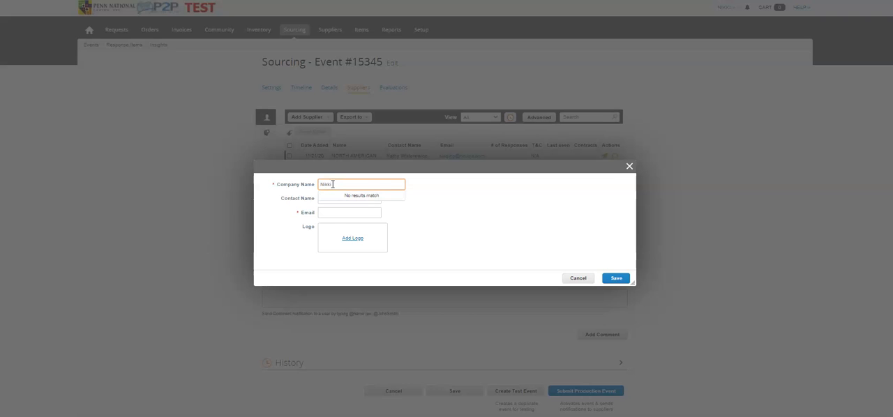
pyautogui.write('Party Favors')
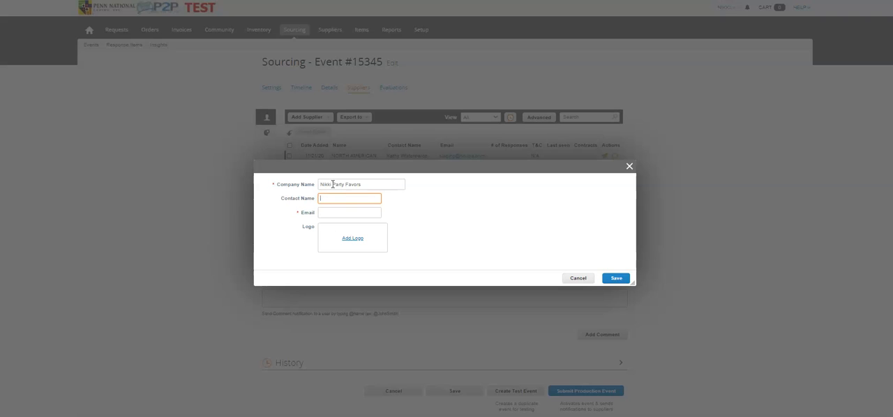
pyautogui.write('Nikki')
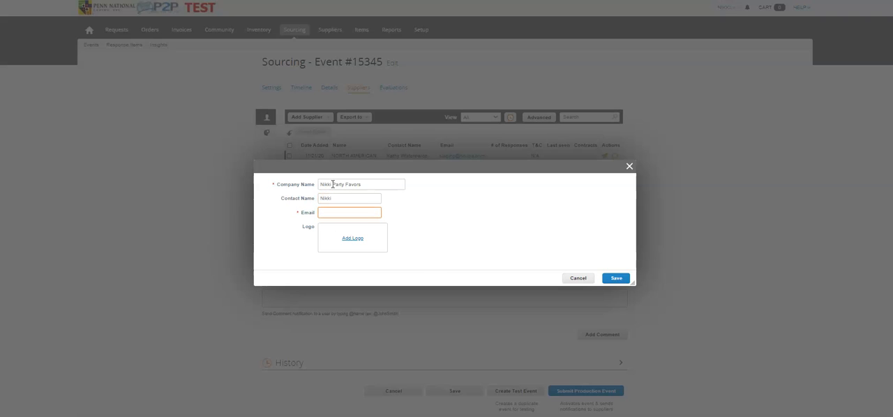
pyautogui.write('nikki.')
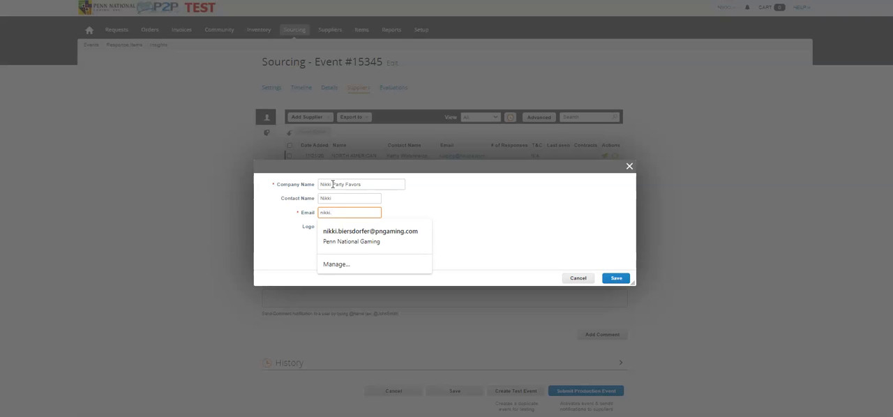
pyautogui.write('@fakeemail.com')
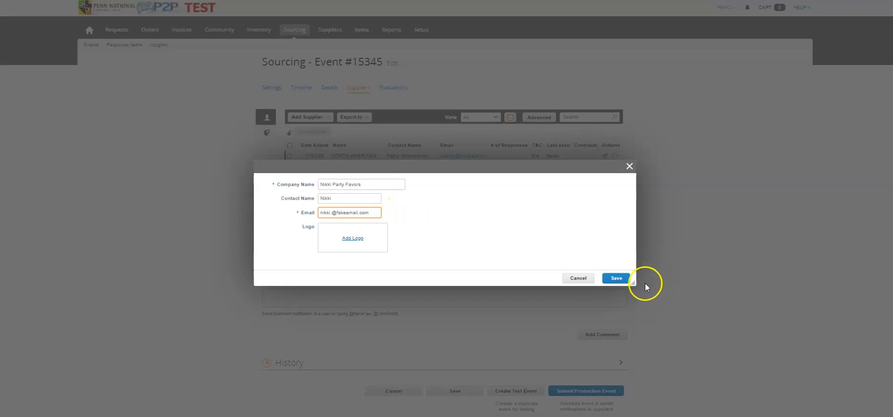
pyautogui.click(613, 278)
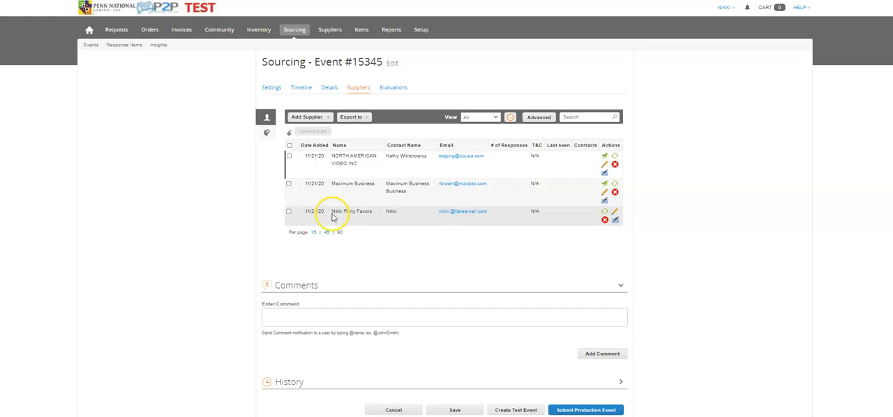